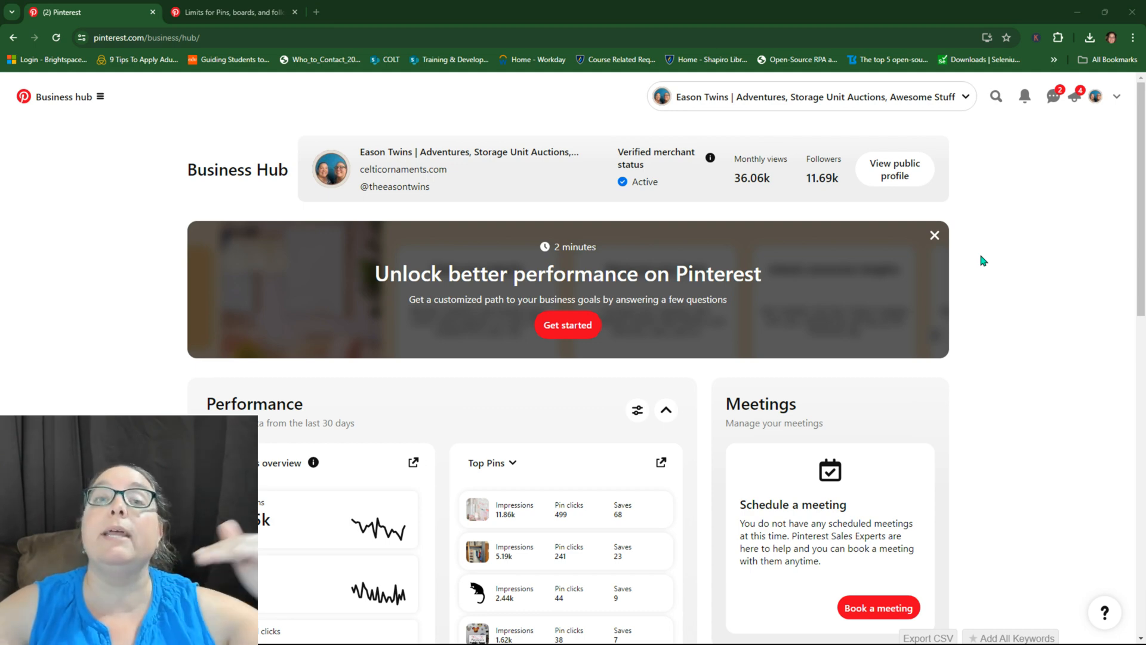
mouse_move(1137, 115)
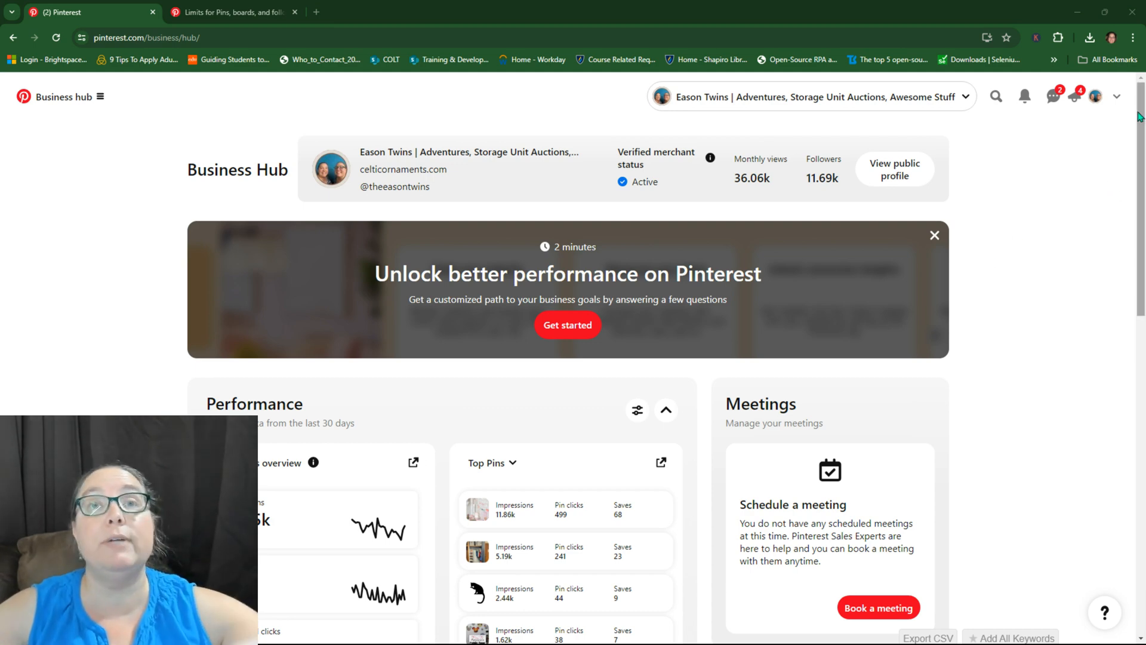
Step: Go from the Business Hub to the public profile and into Edit profile settings
left_click(894, 169)
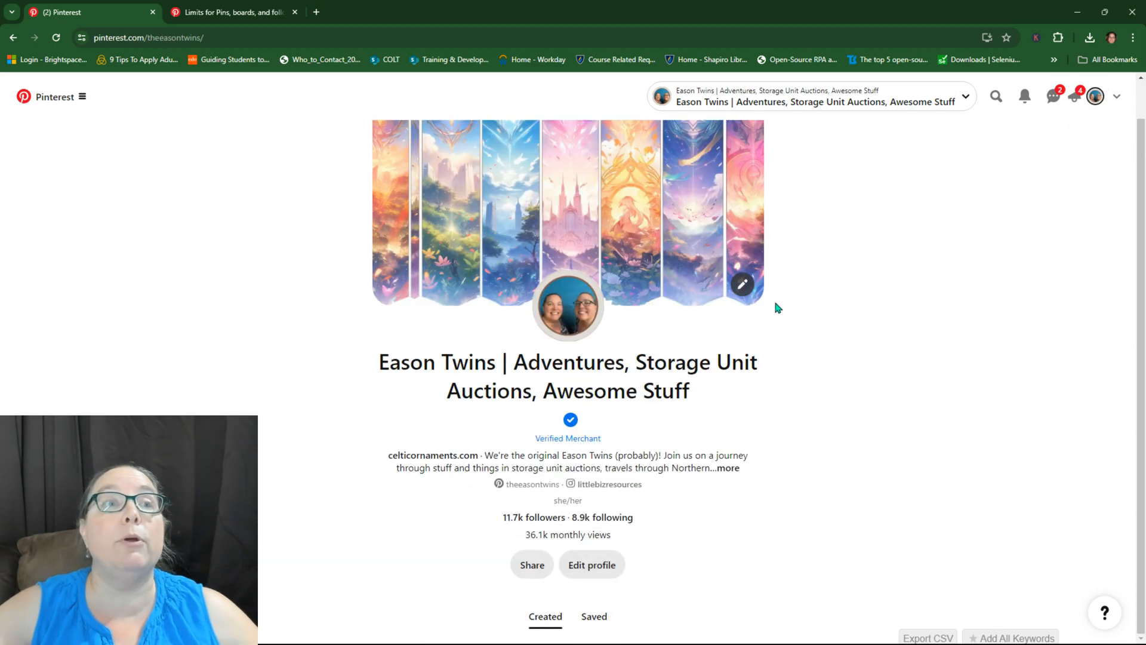
scroll("down", 3)
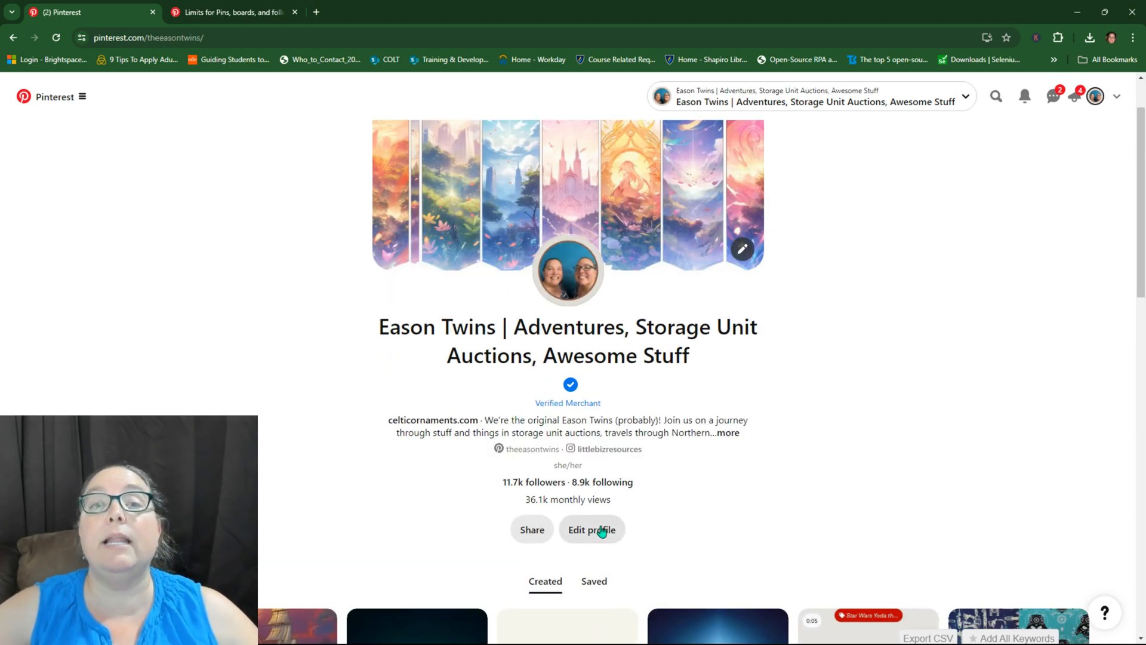
left_click(590, 530)
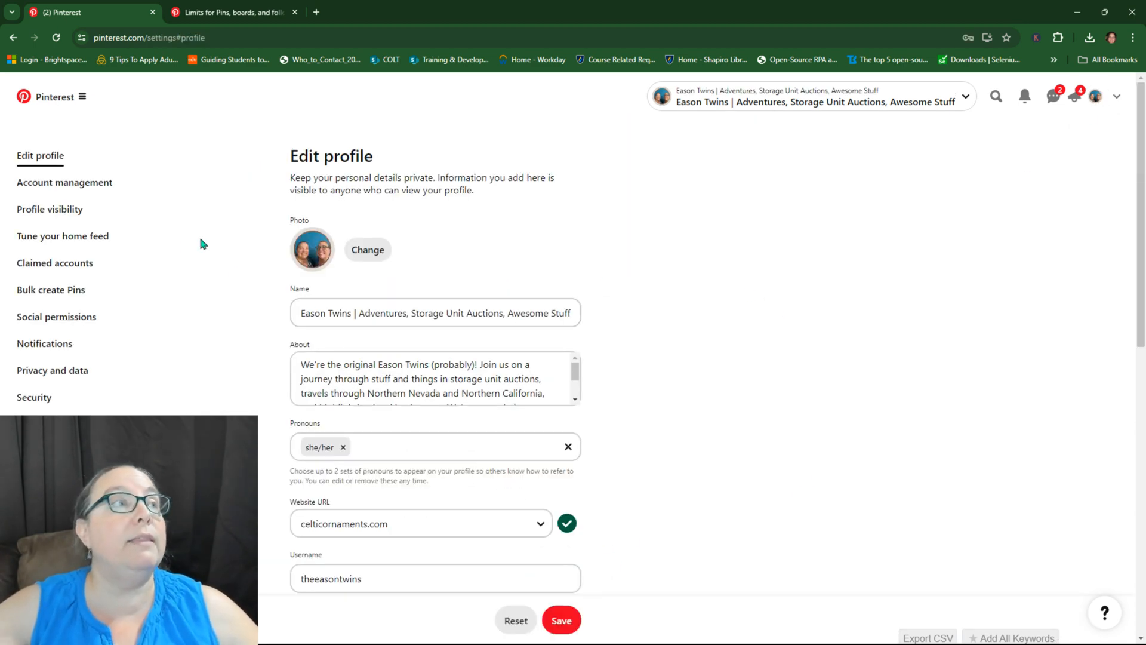
scroll("down", 3)
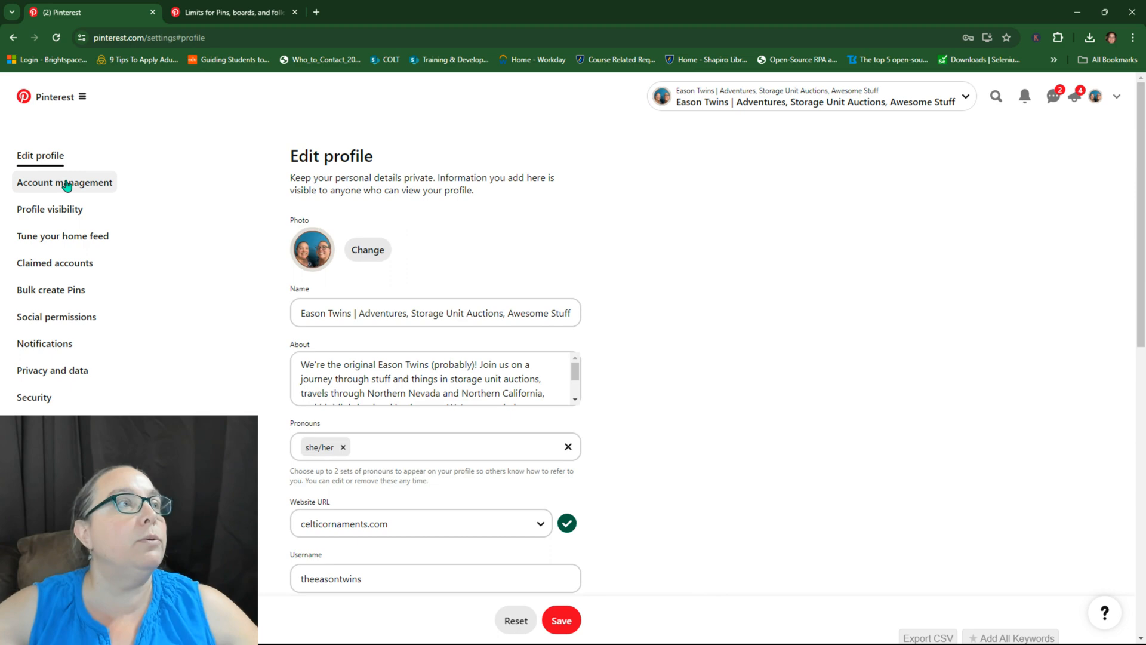
Step: Show the Claimed accounts settings listing claimed websites, Instagram and Shopify
left_click(54, 263)
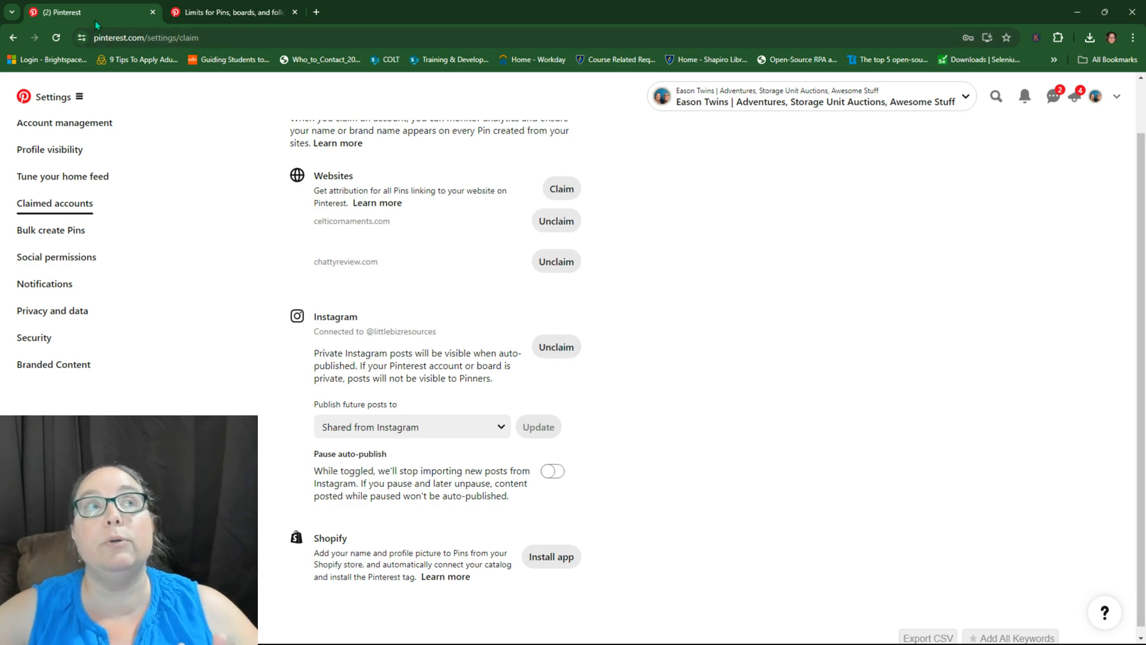
mouse_move(589, 221)
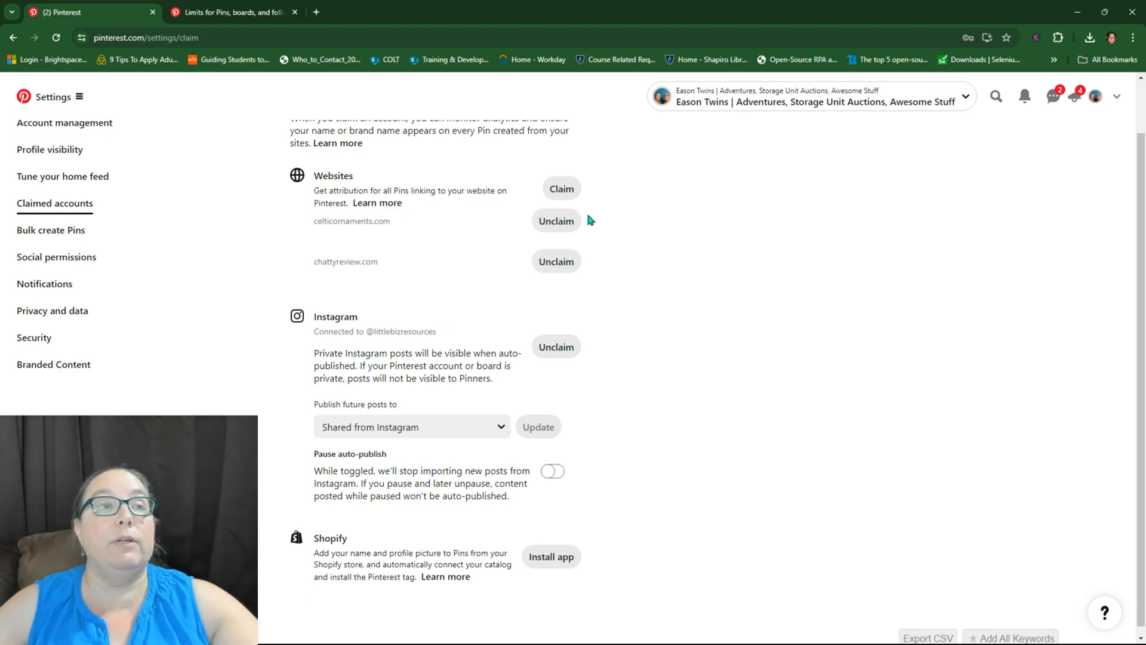
mouse_move(590, 394)
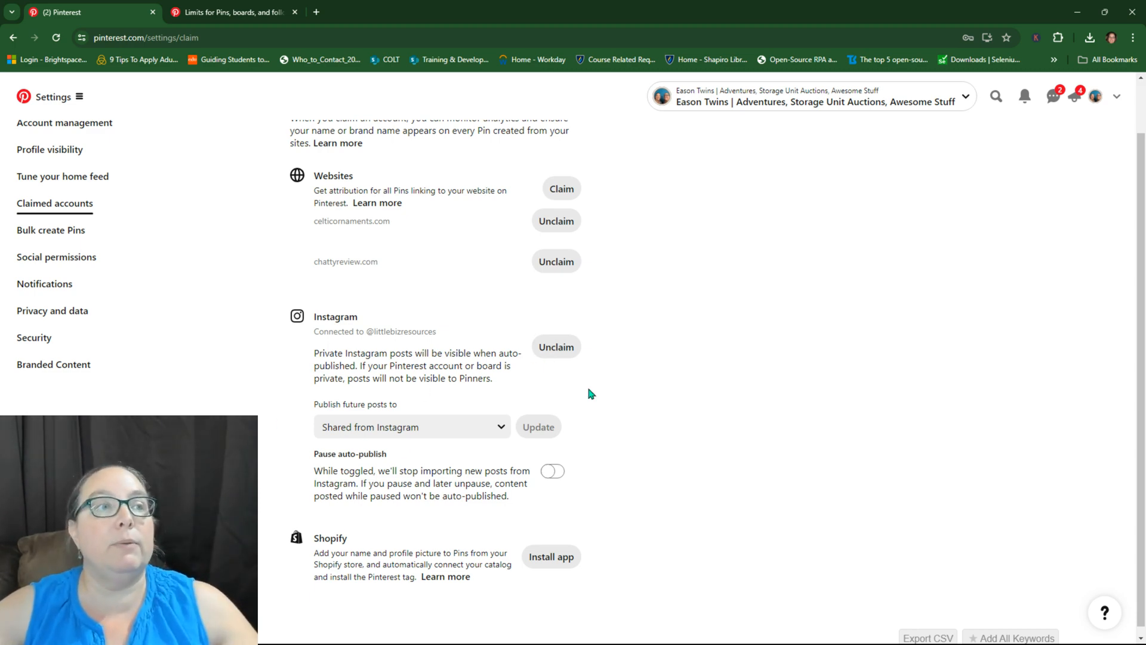
mouse_move(455, 420)
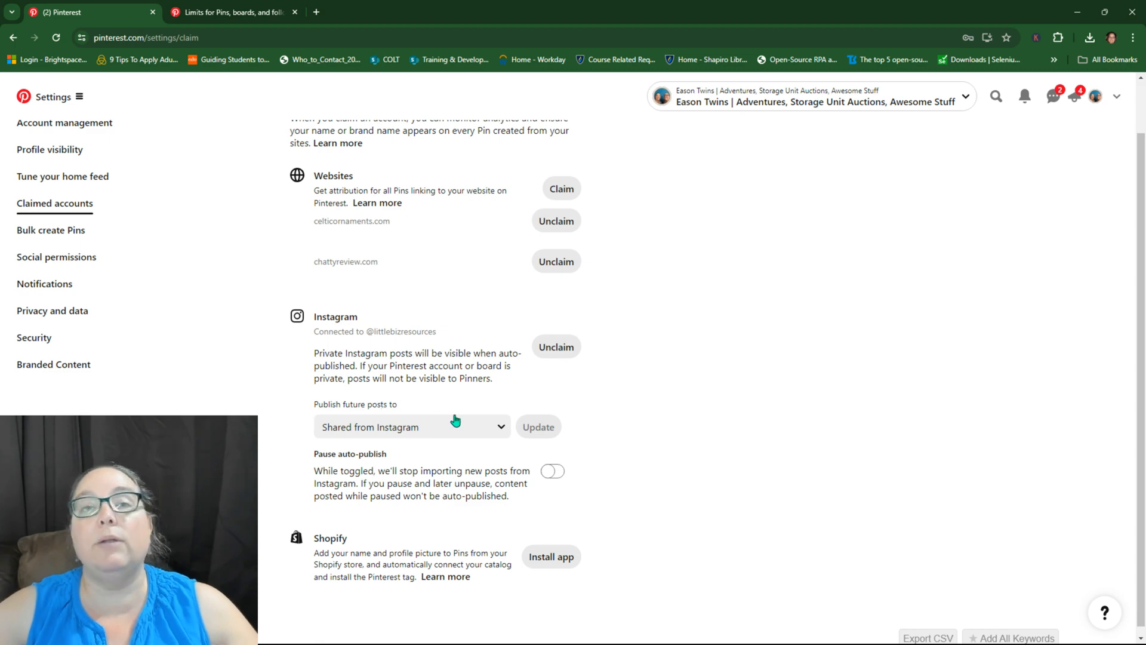
mouse_move(449, 470)
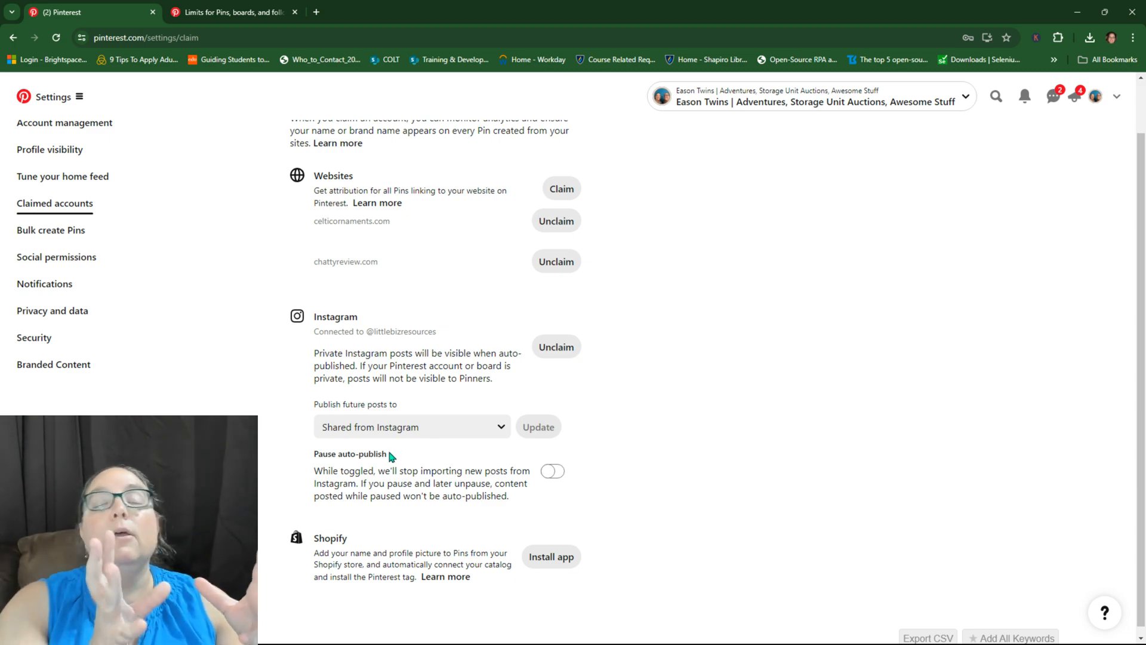
mouse_move(382, 444)
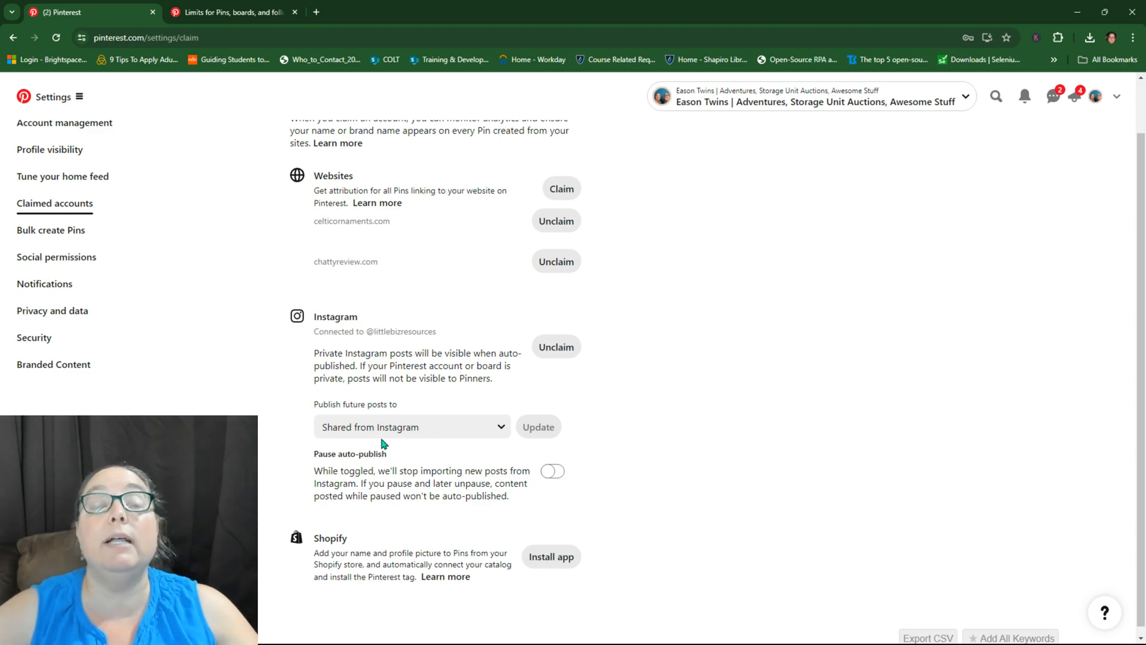
mouse_move(338, 439)
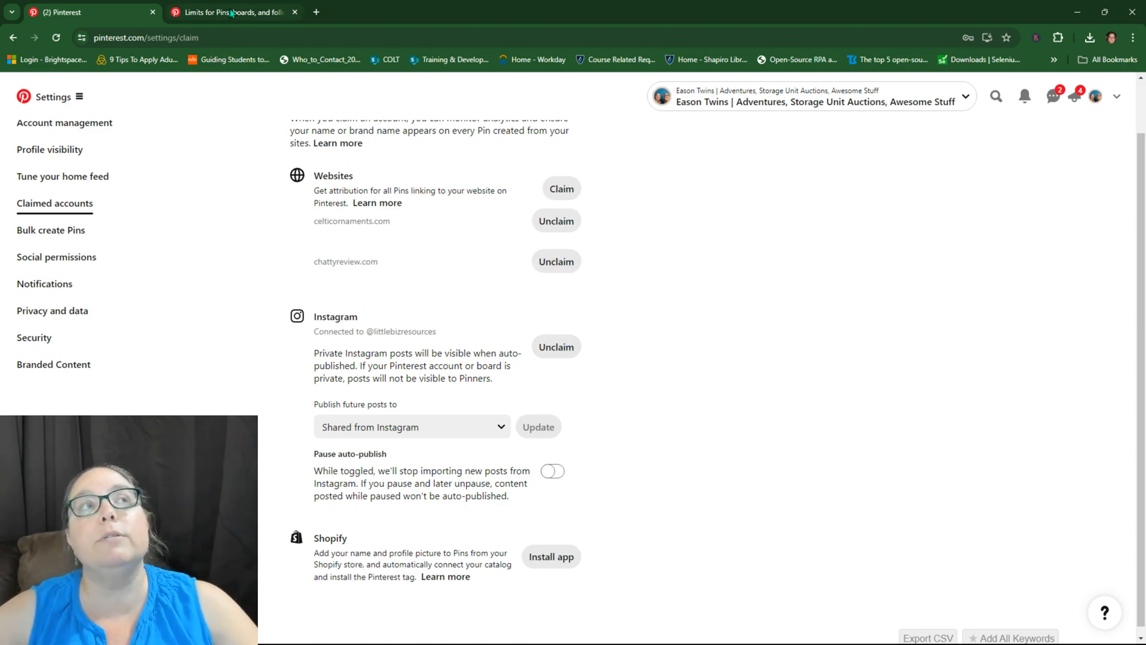
Step: Read the Help Center article: 2,000 boards, 200,000 Pins, 50,000 follows
left_click(231, 13)
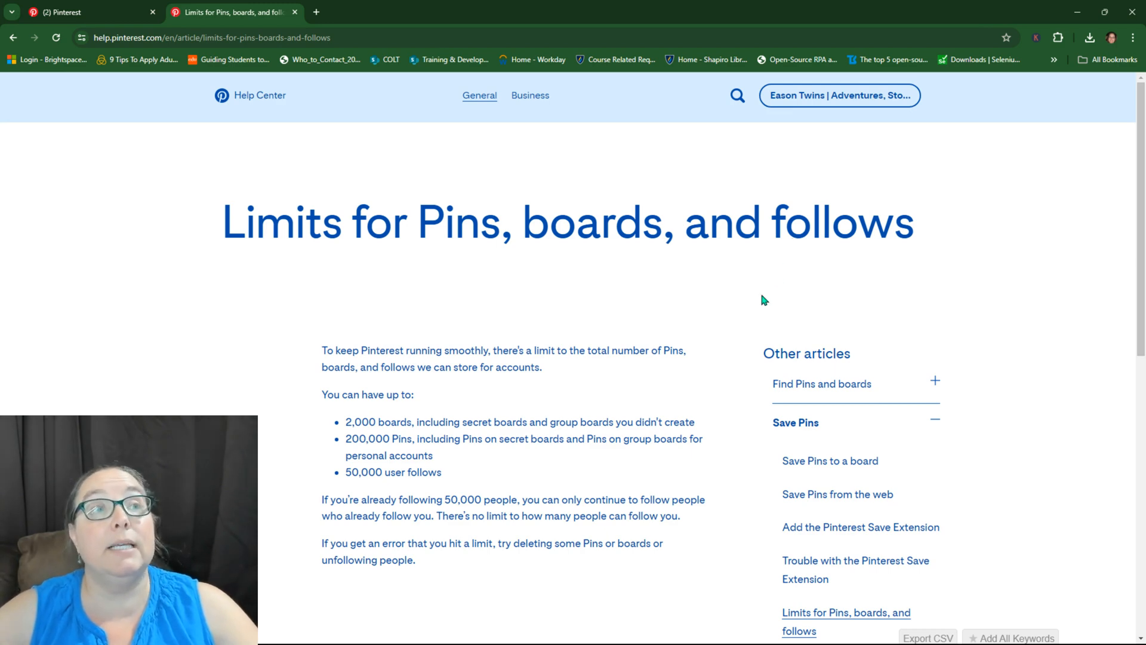
mouse_move(739, 316)
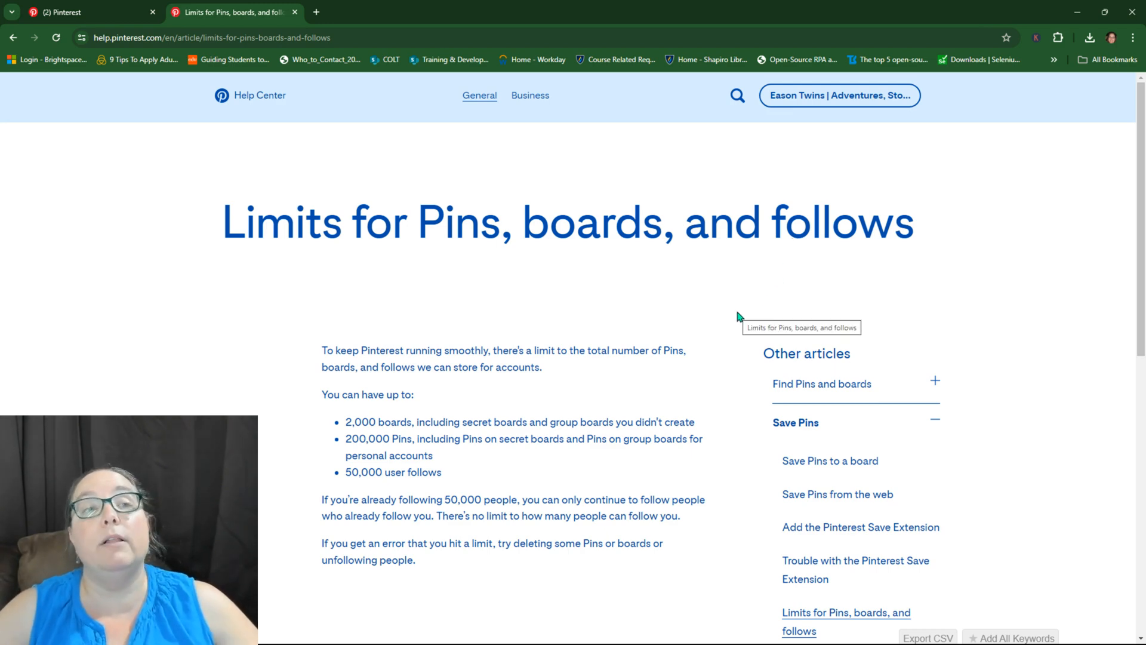
scroll("down", 3)
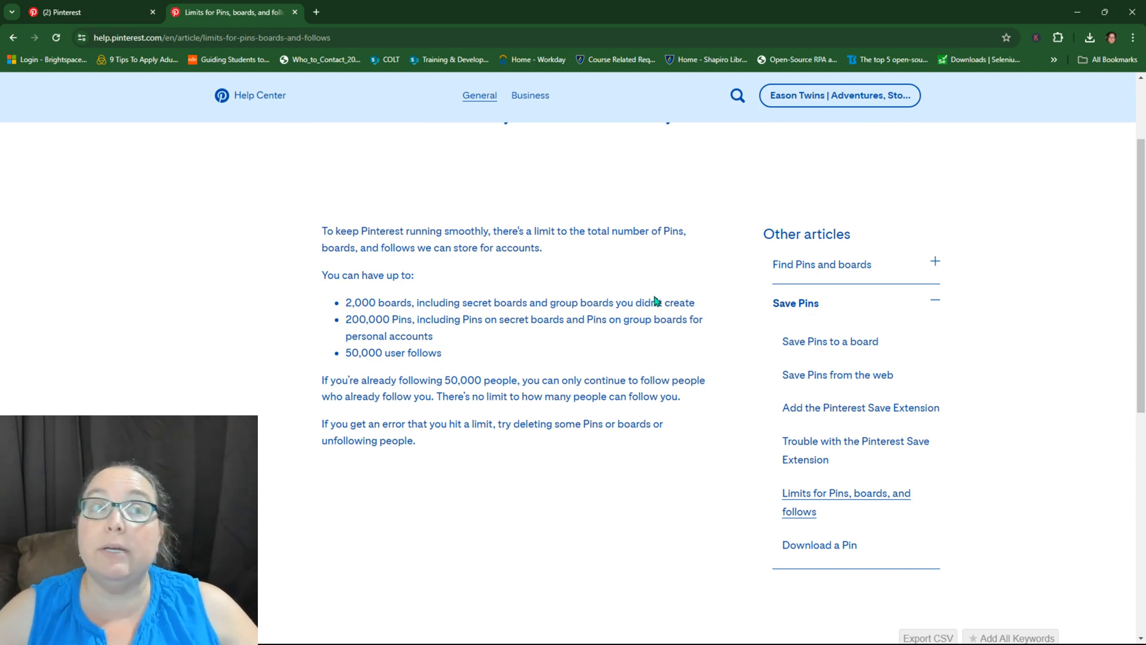
mouse_move(339, 327)
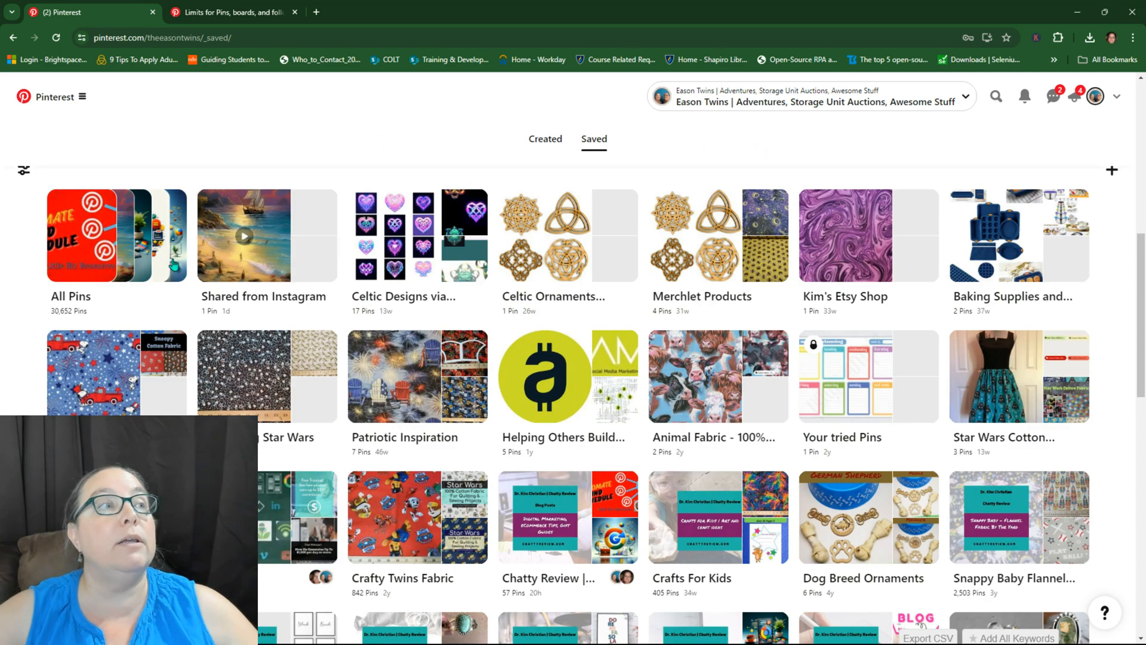
mouse_move(102, 325)
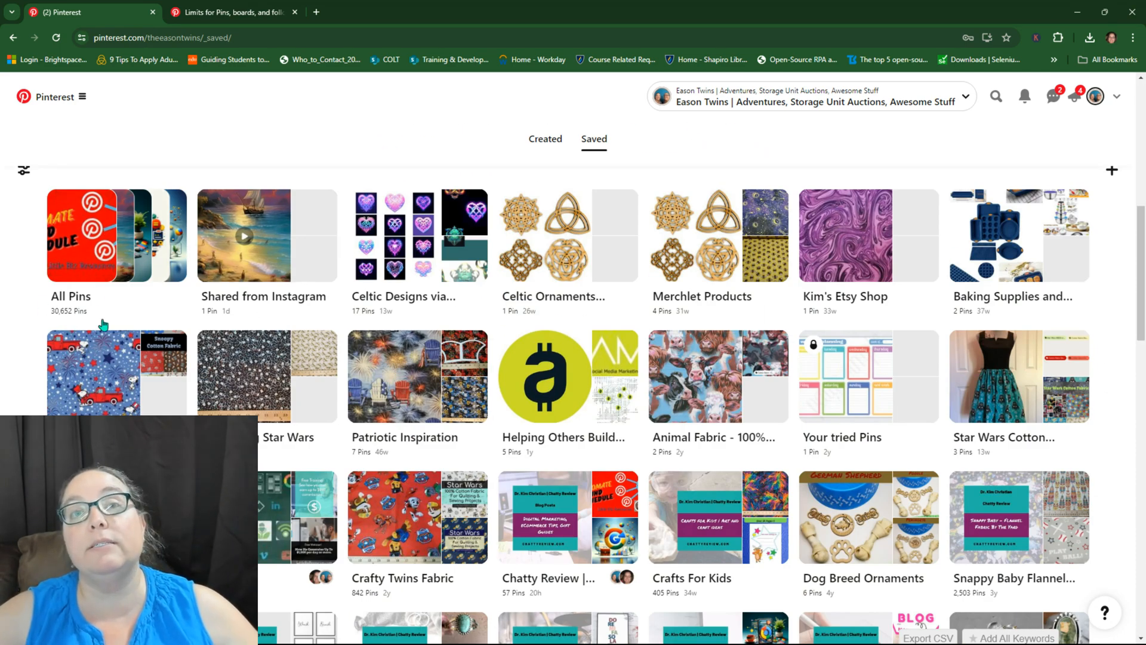
mouse_move(105, 303)
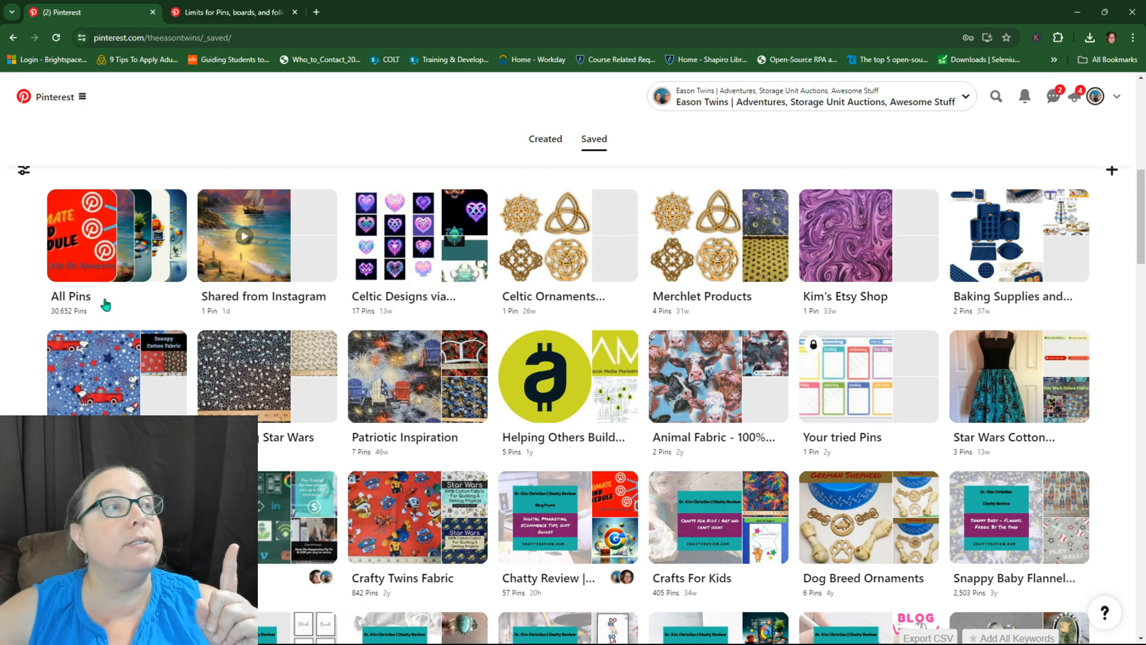
Step: Scroll through the profile's Saved boards, including group boards with thousands of Pins
scroll("down", 3)
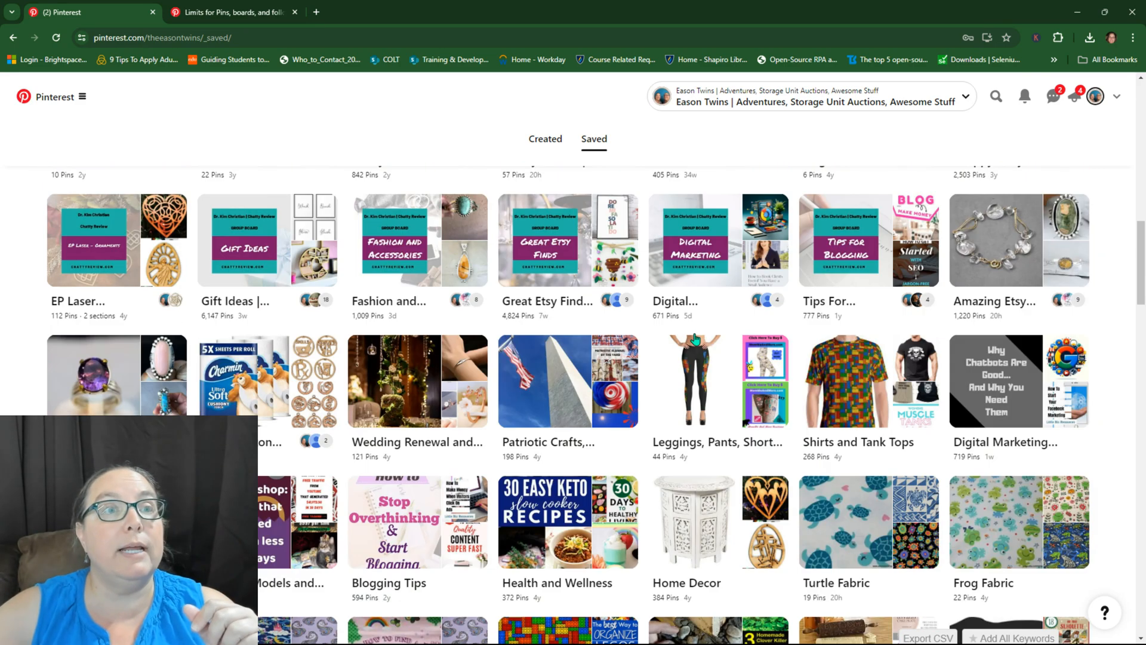
scroll("down", 3)
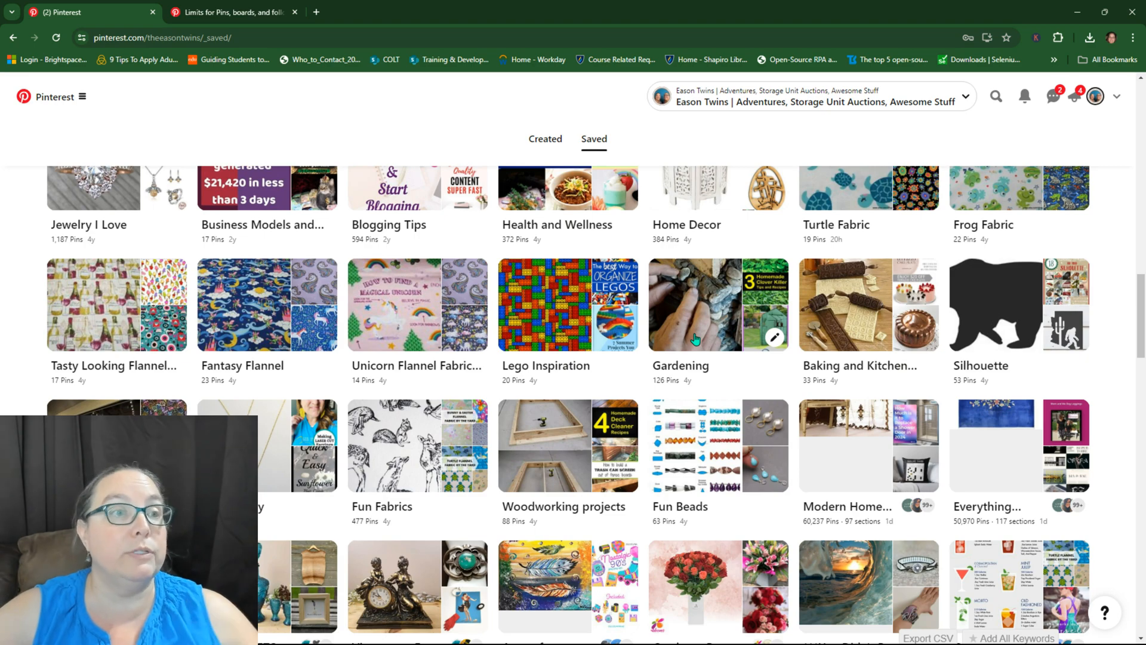
scroll("down", 3)
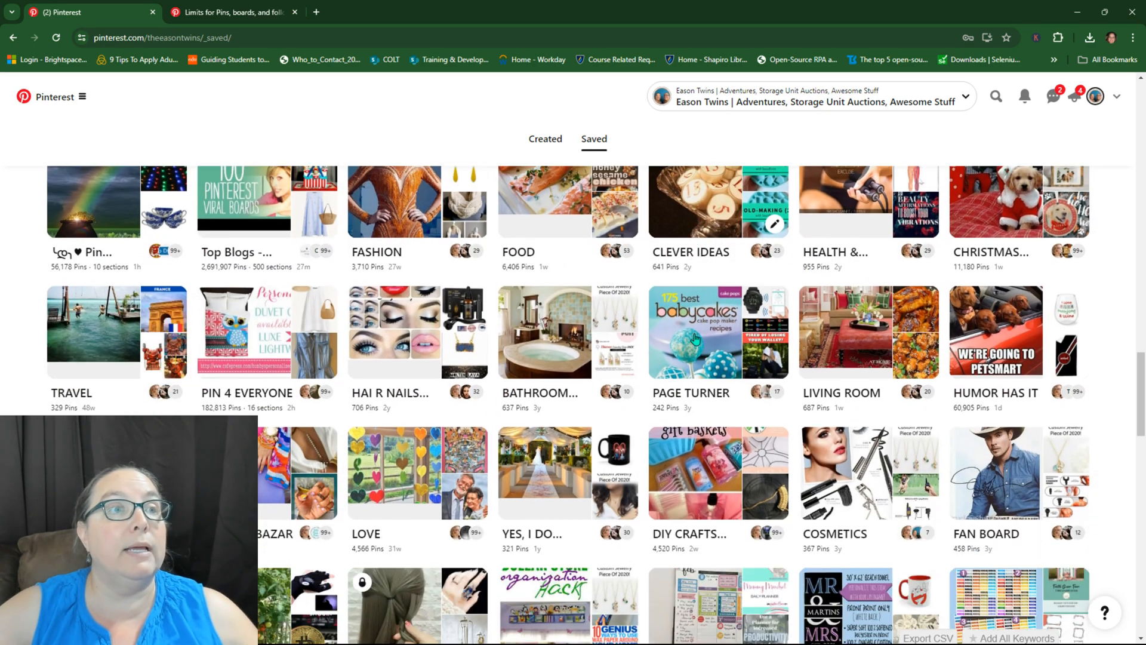
scroll("down", 3)
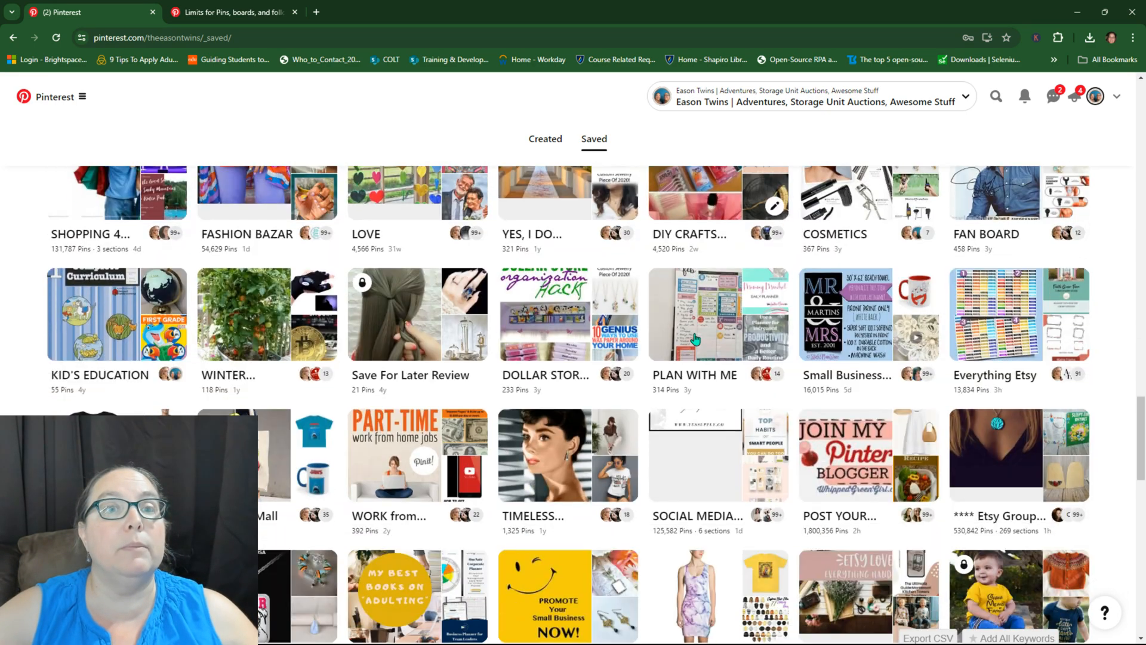
scroll("down", 3)
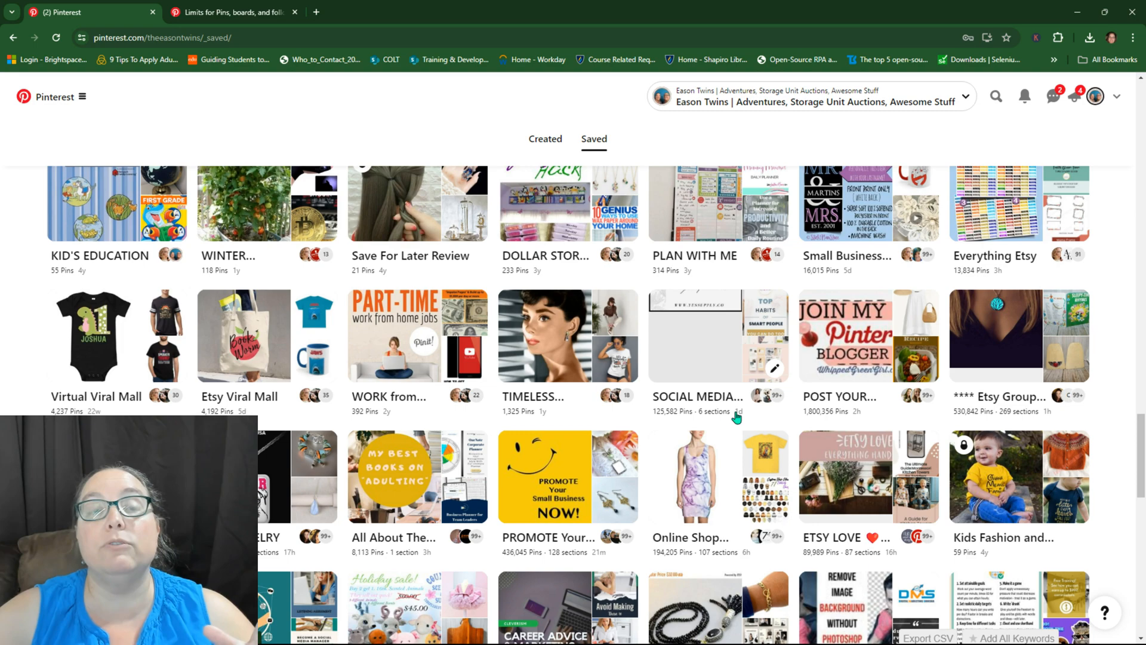
mouse_move(724, 407)
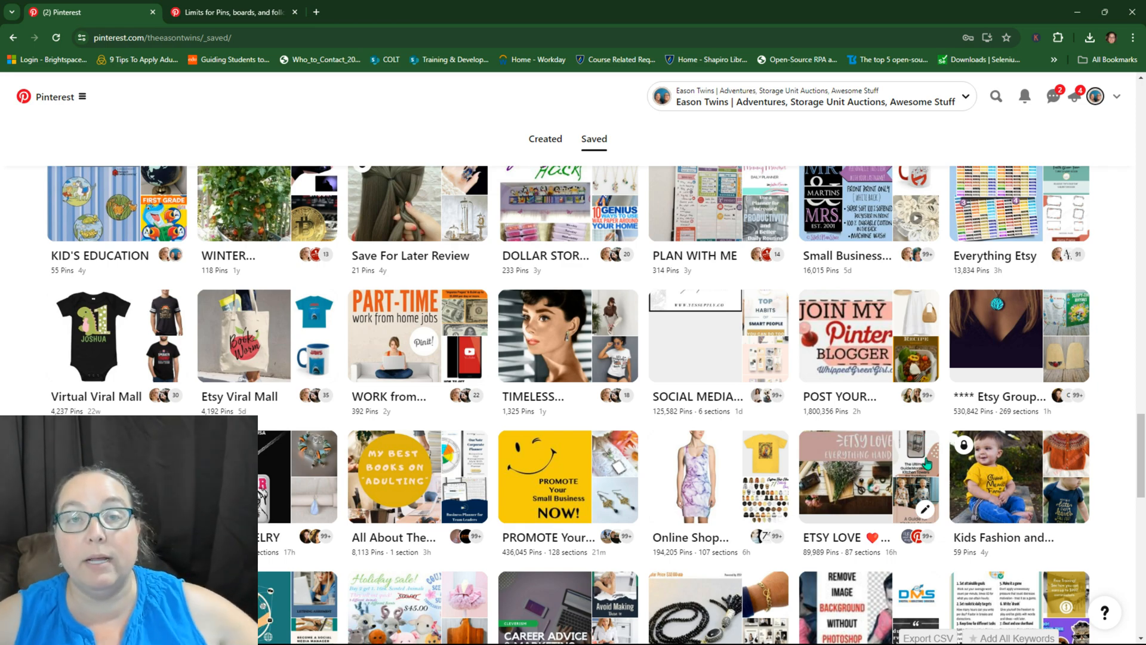
scroll("up", 3)
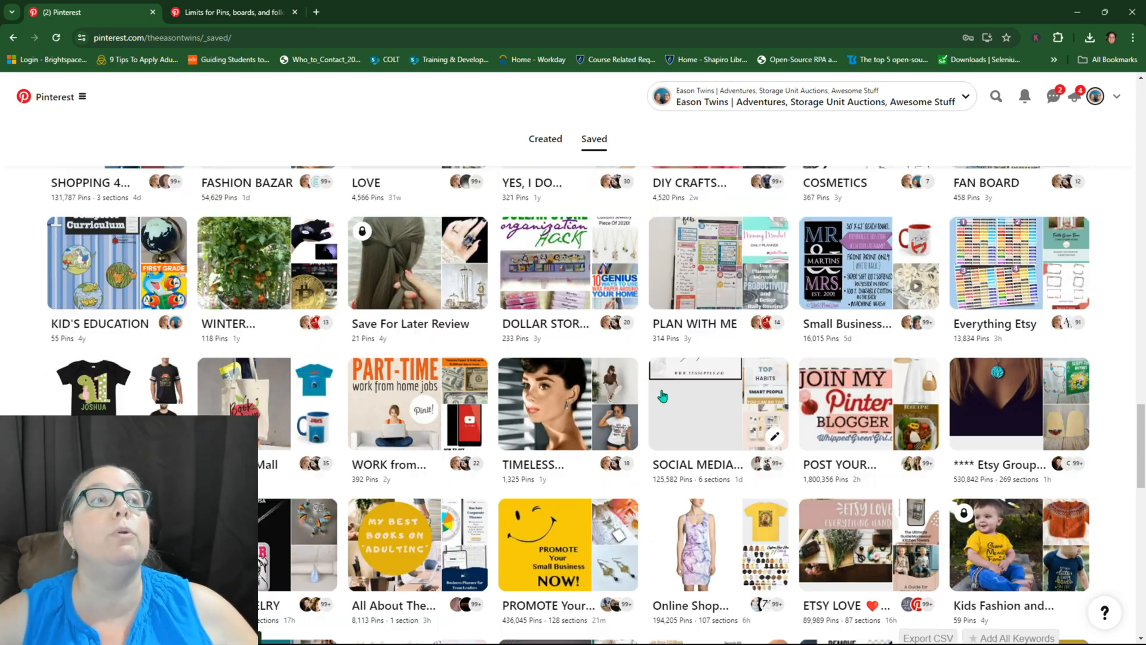
scroll("down", 3)
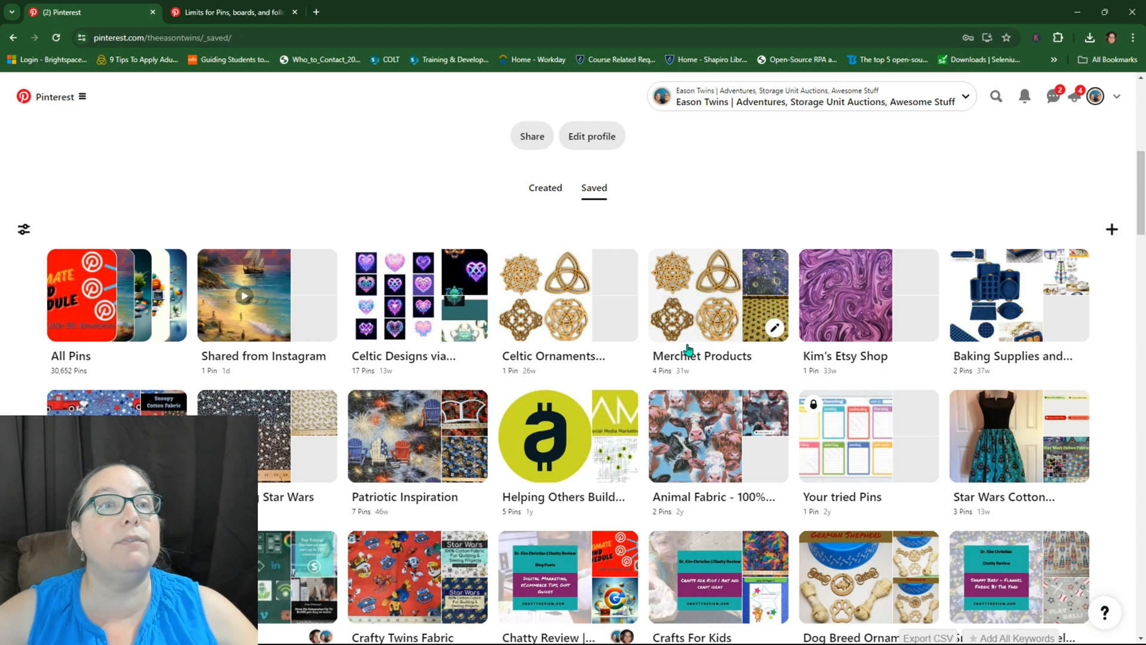
scroll("down", 3)
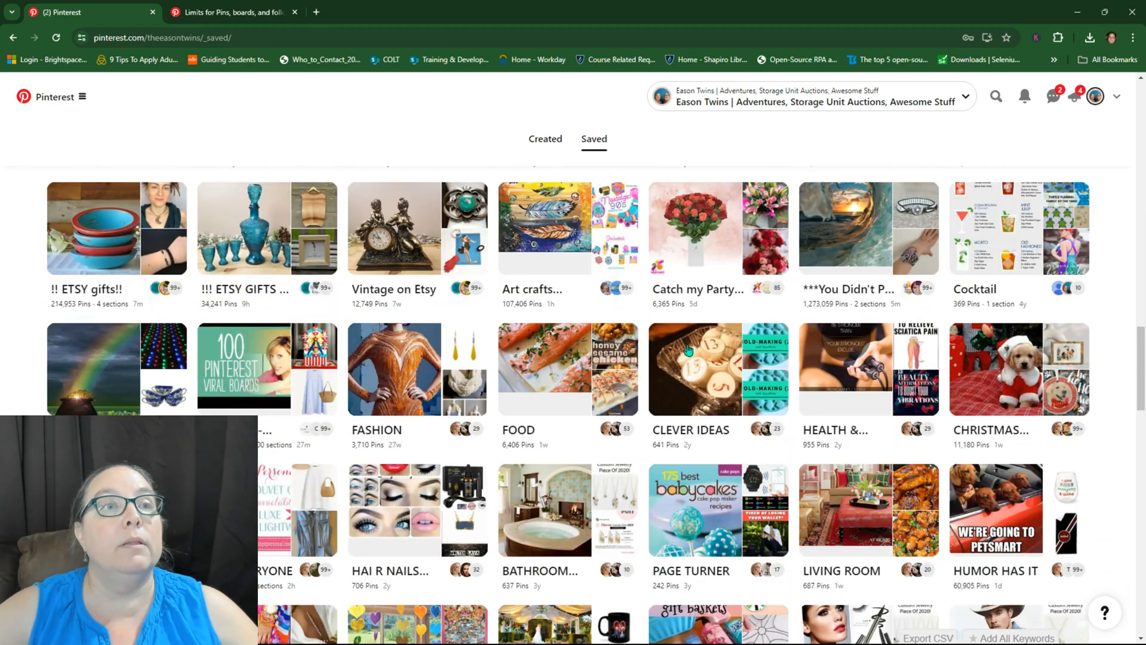
scroll("up", 3)
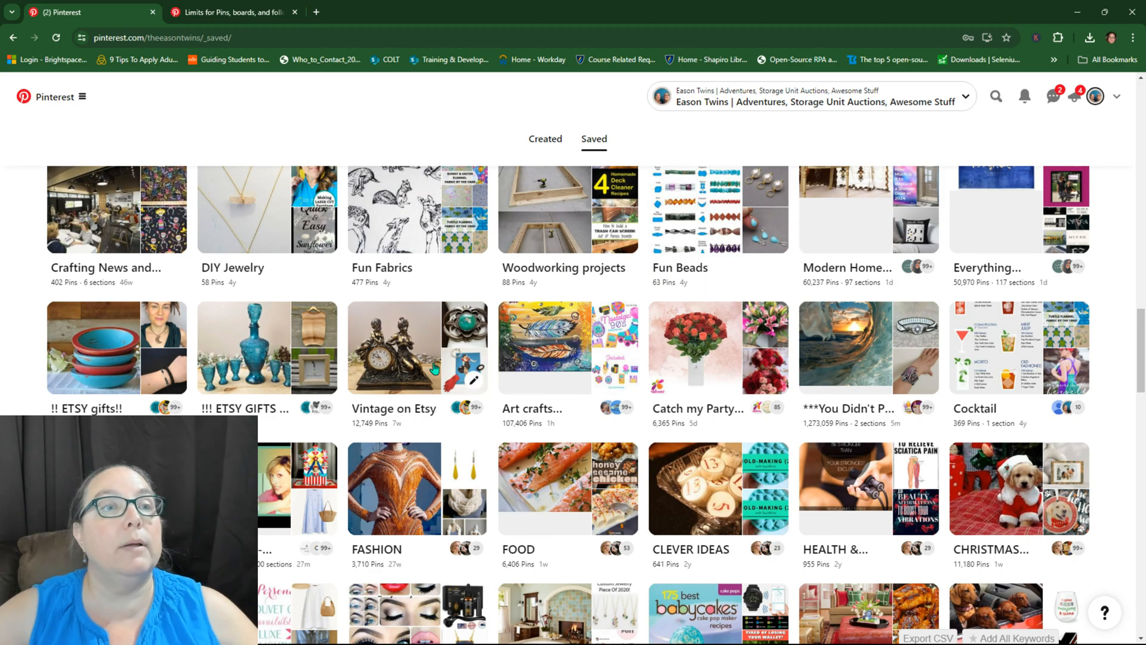
scroll("down", 3)
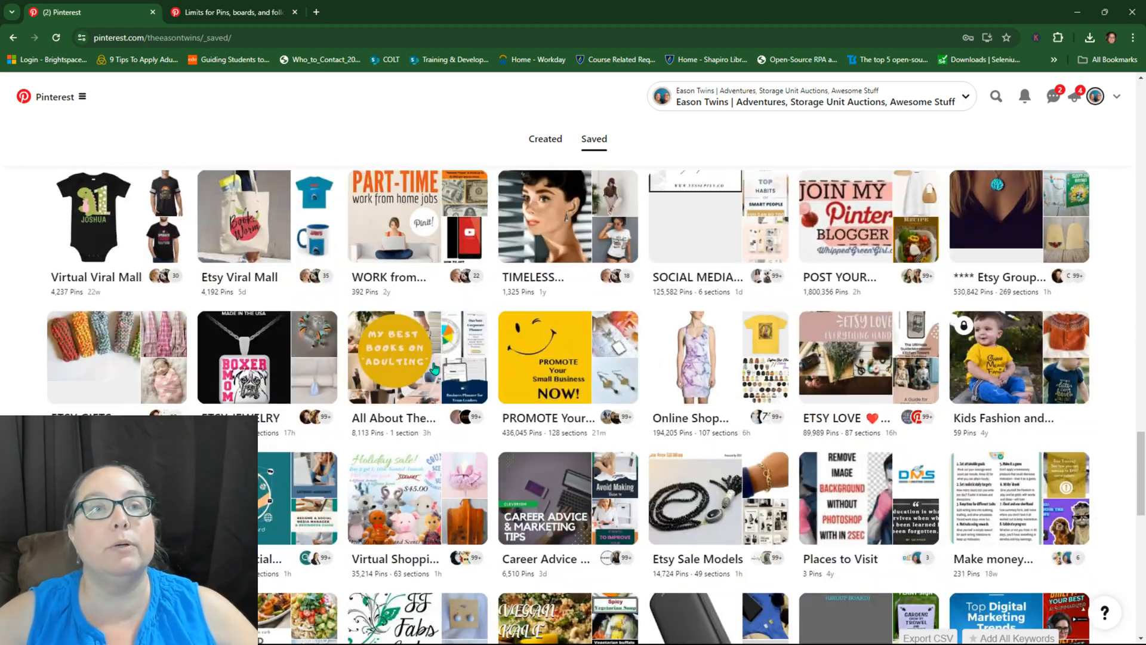
scroll("down", 3)
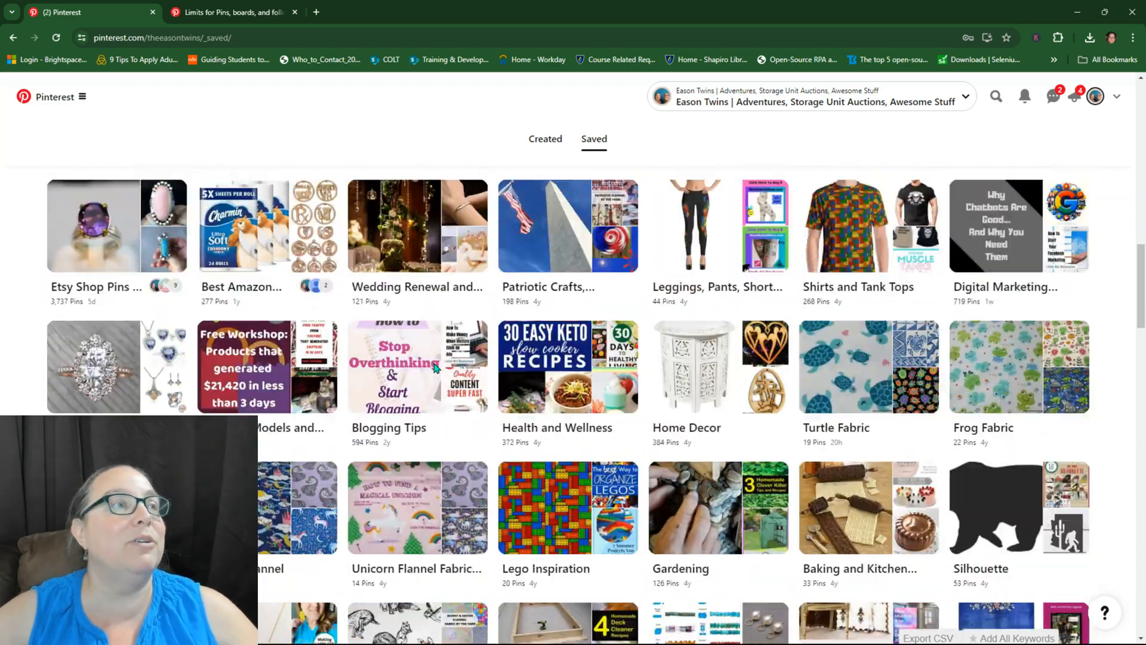
scroll("down", 3)
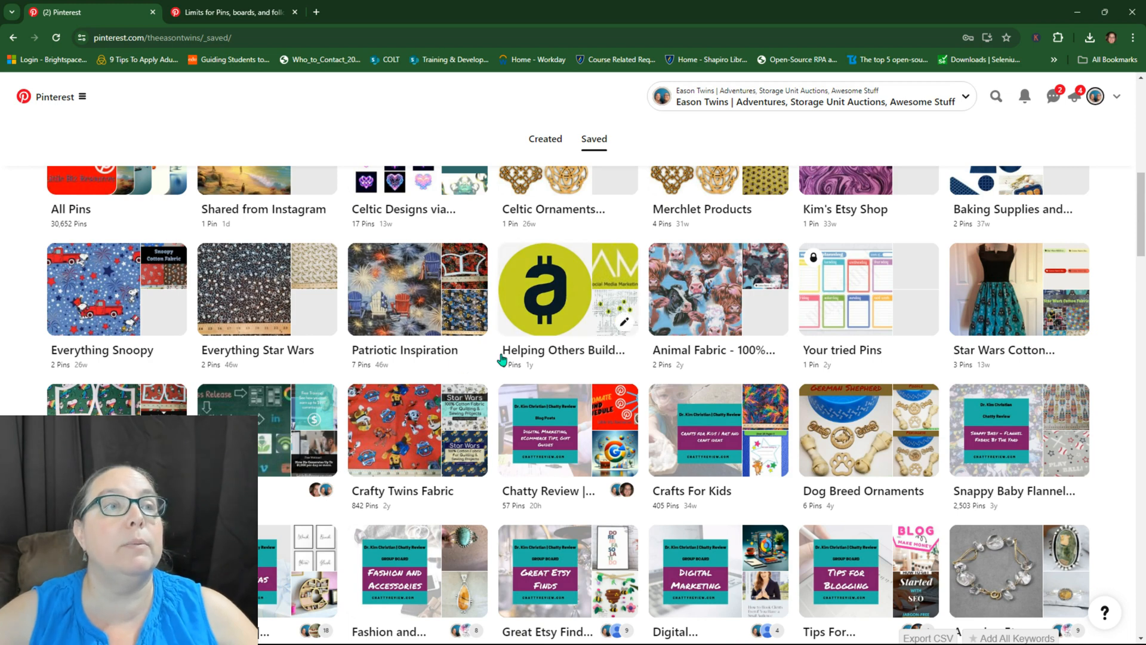
Step: Open the NEW! AMF Token pin in the Helping Others Build Their Presence board
left_click(563, 289)
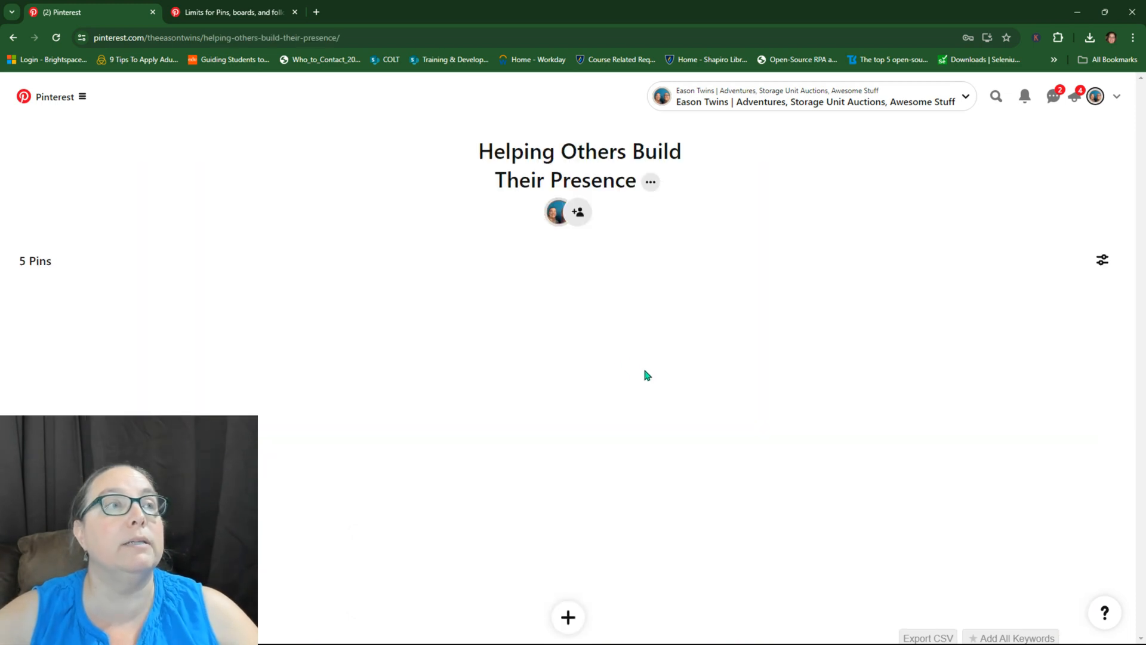
scroll("down", 3)
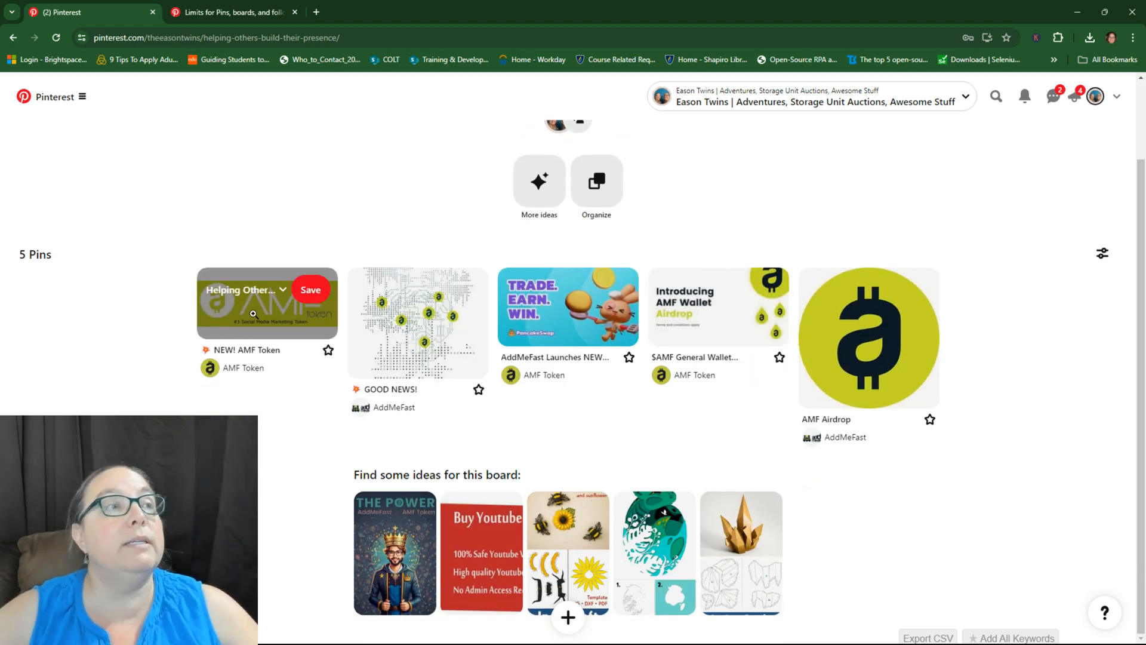
left_click(267, 304)
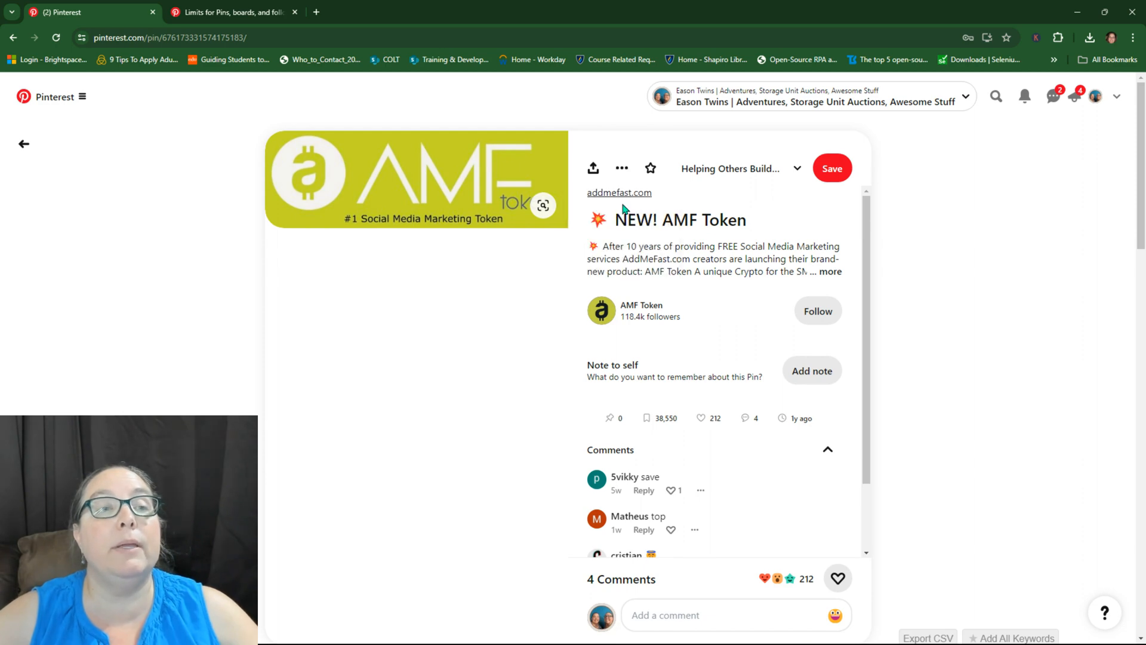
Step: Delete the NEW! AMF Token pin, leaving the board with 4 Pins, and return to the profile
left_click(623, 169)
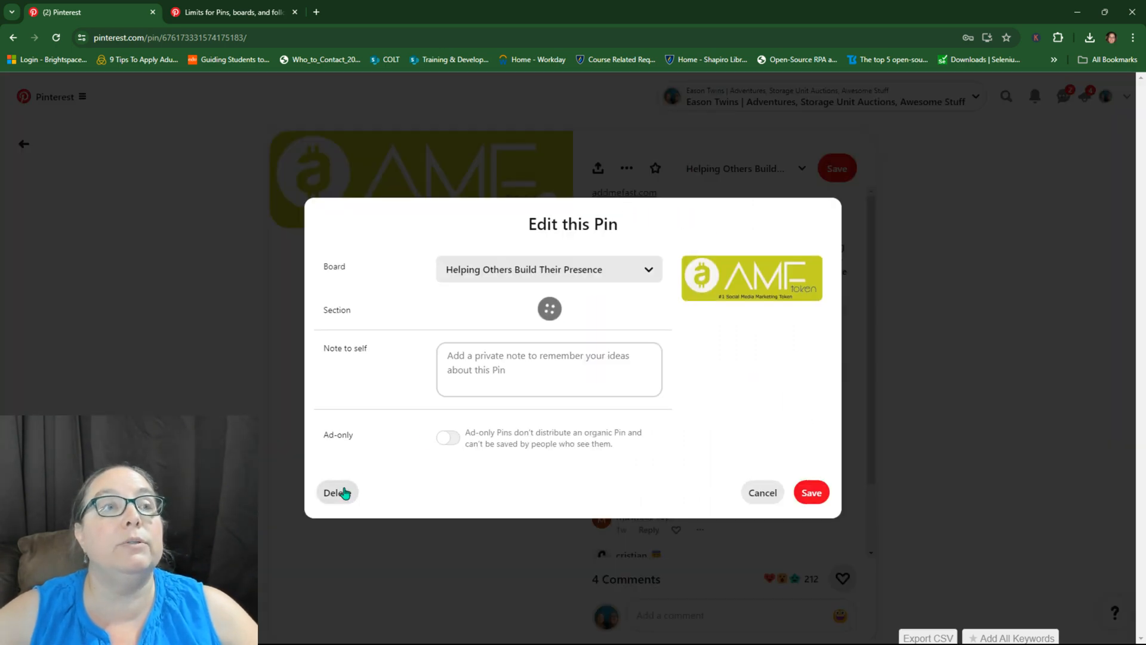
left_click(335, 492)
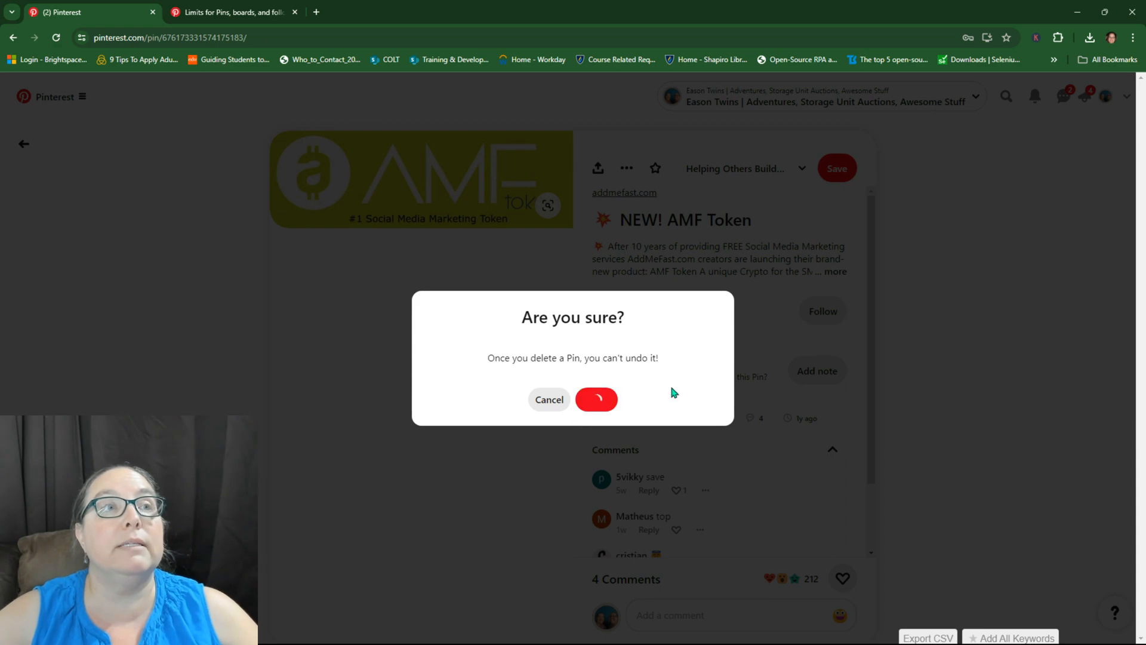
left_click(596, 399)
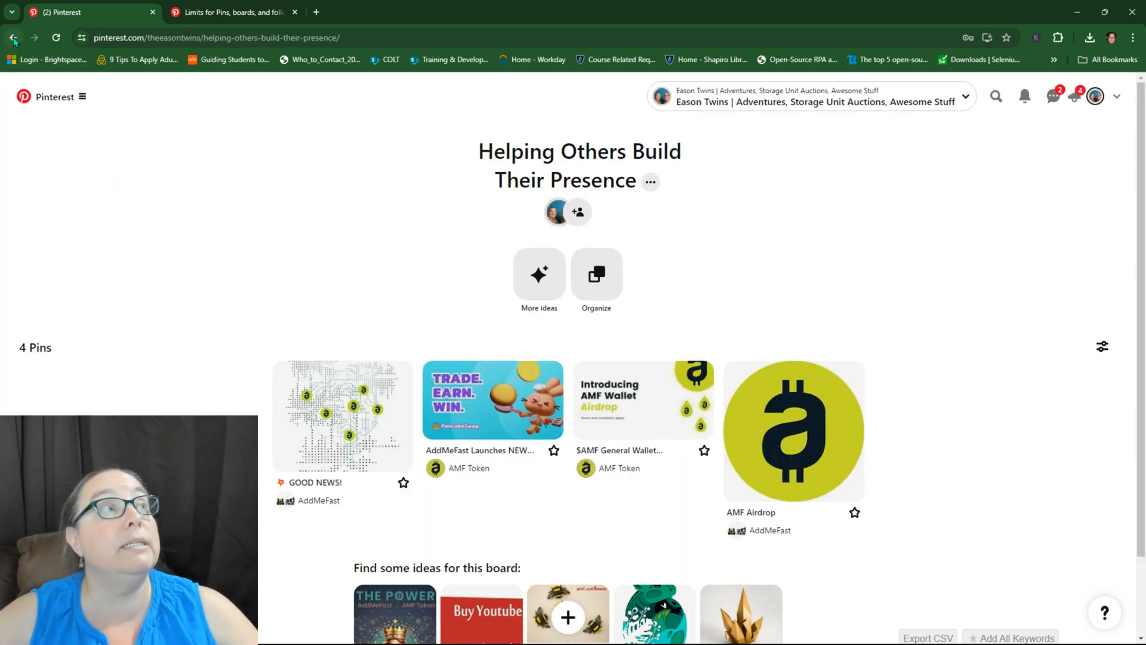
left_click(13, 37)
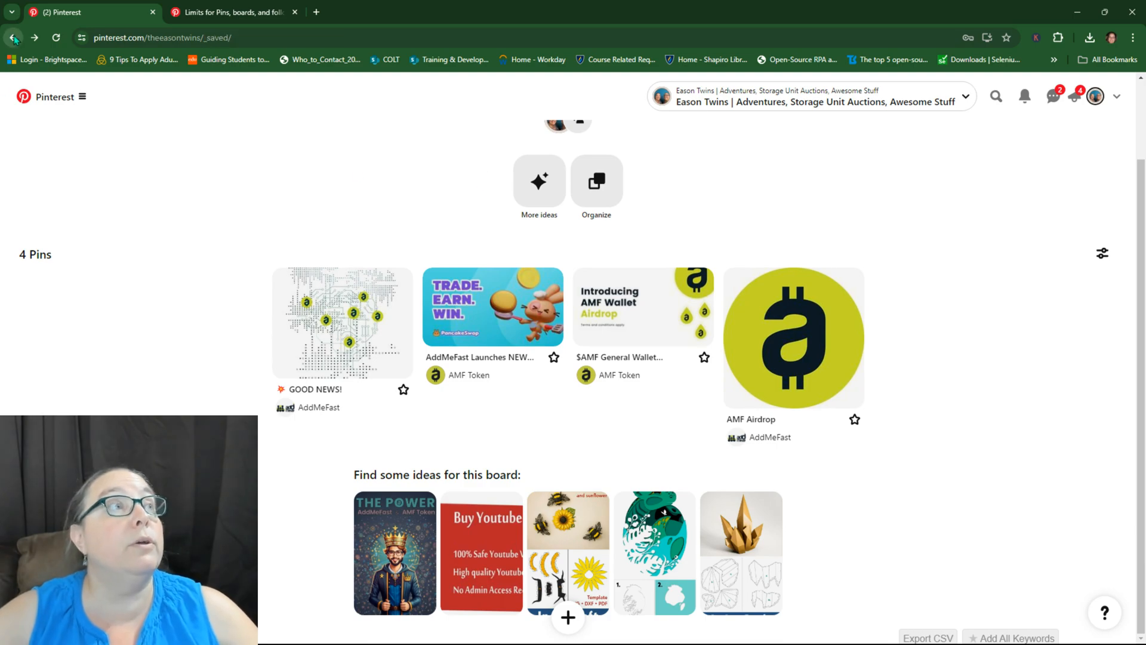
Step: Delete the Helping Others Build Their Presence board and its 4 Pins, dropping All Pins to 30,651
left_click(12, 37)
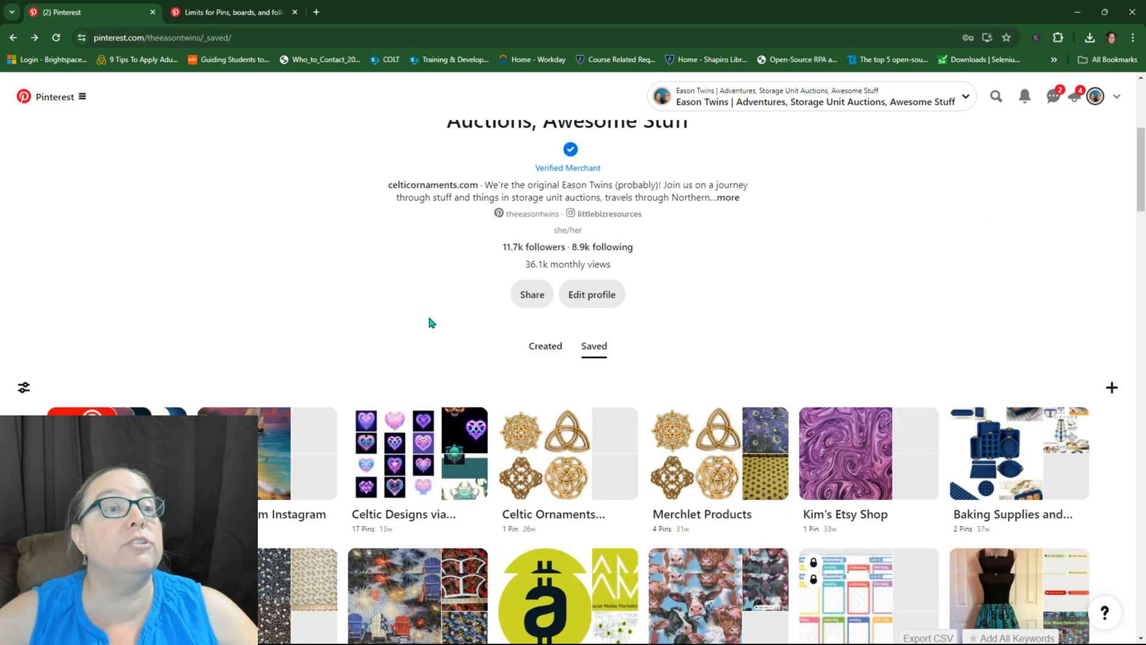
scroll("down", 3)
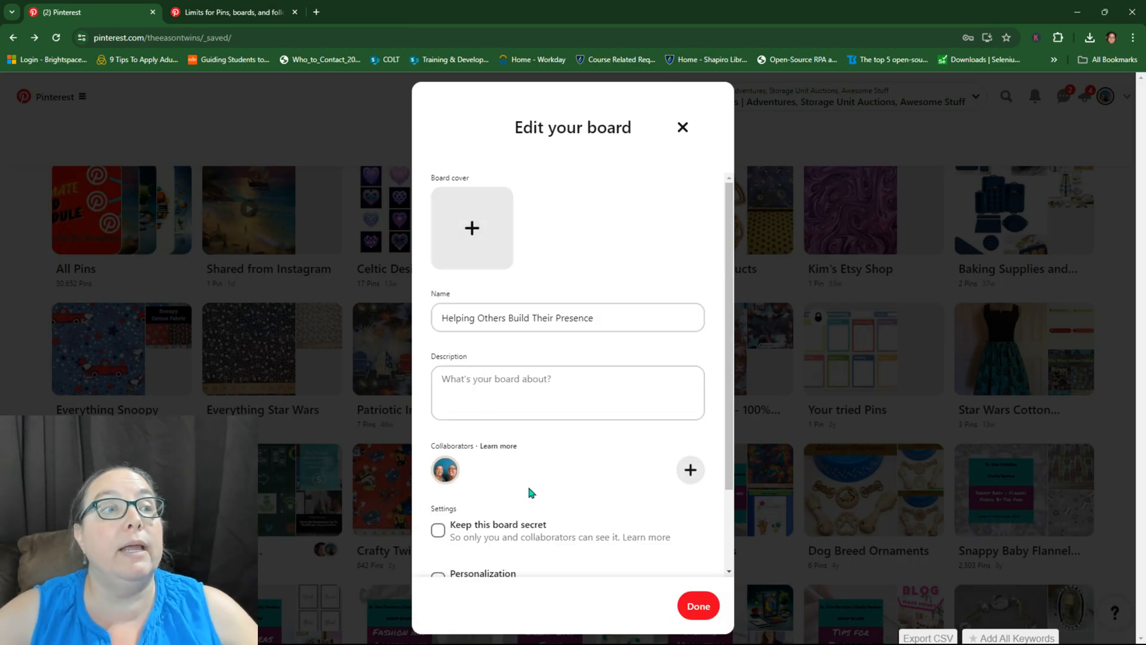
scroll("down", 3)
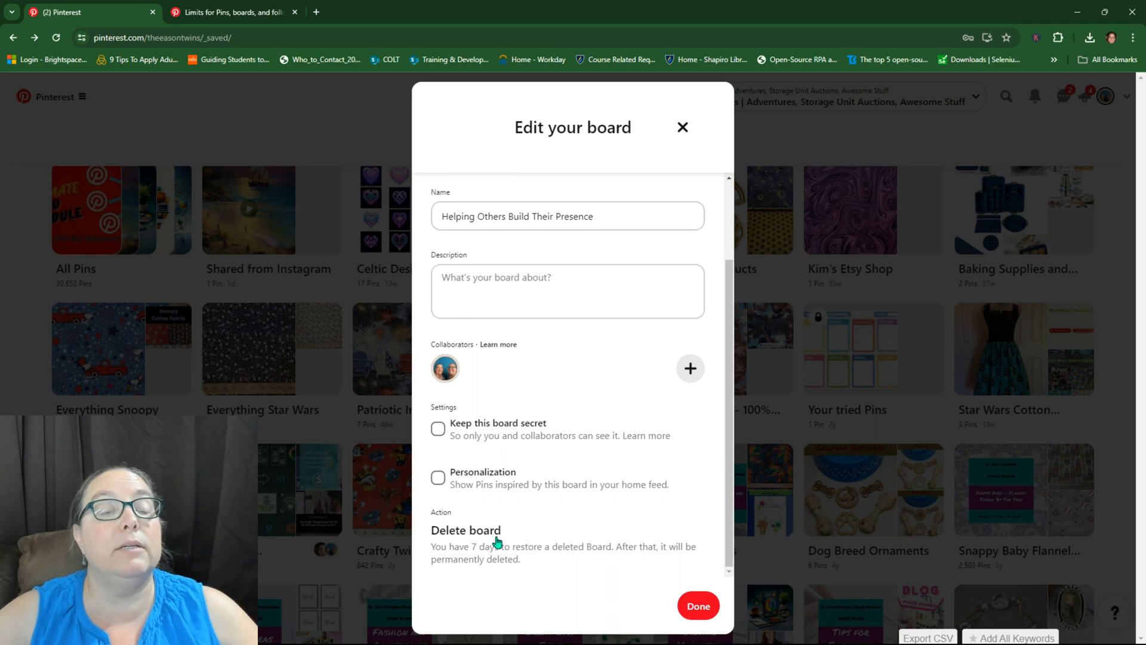
left_click(466, 530)
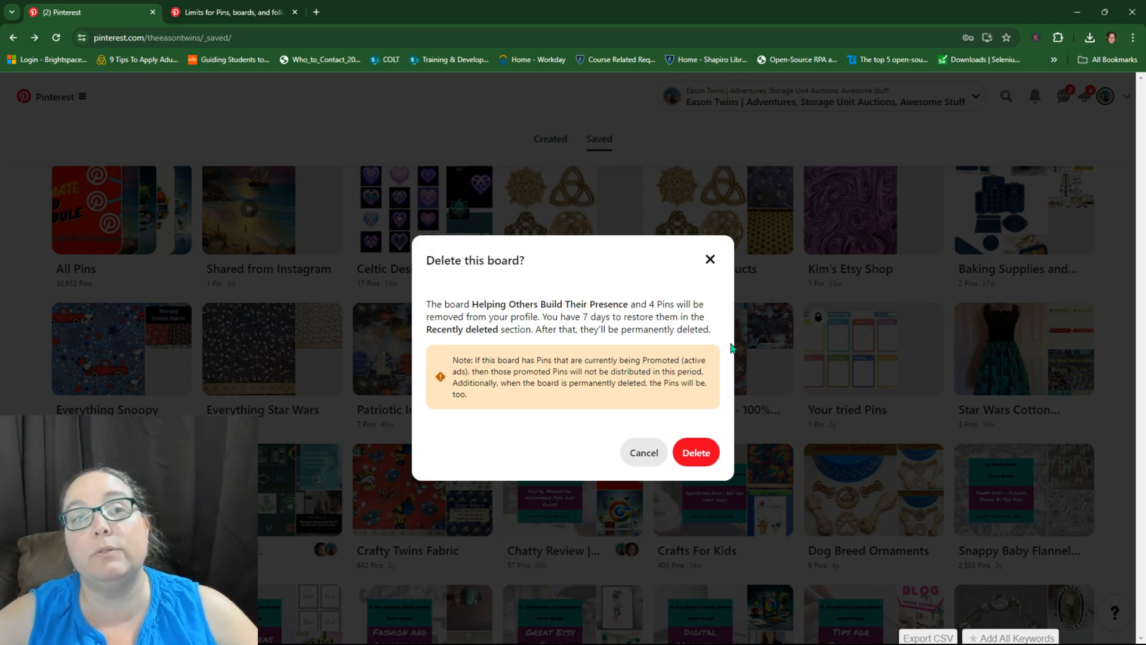
left_click(695, 452)
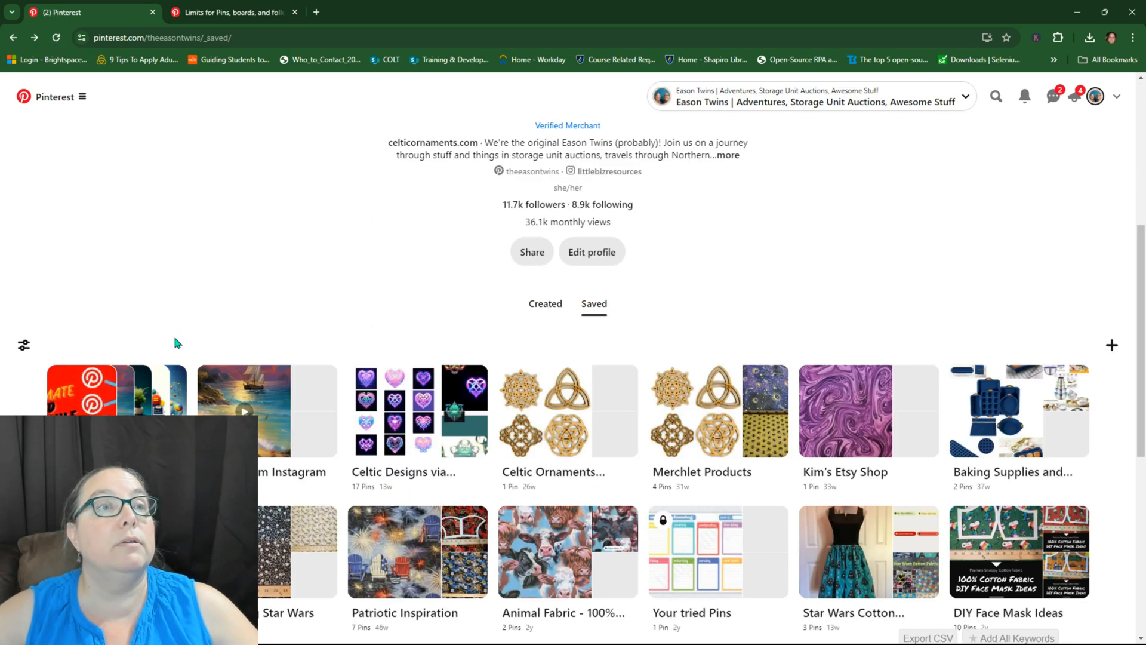
scroll("down", 3)
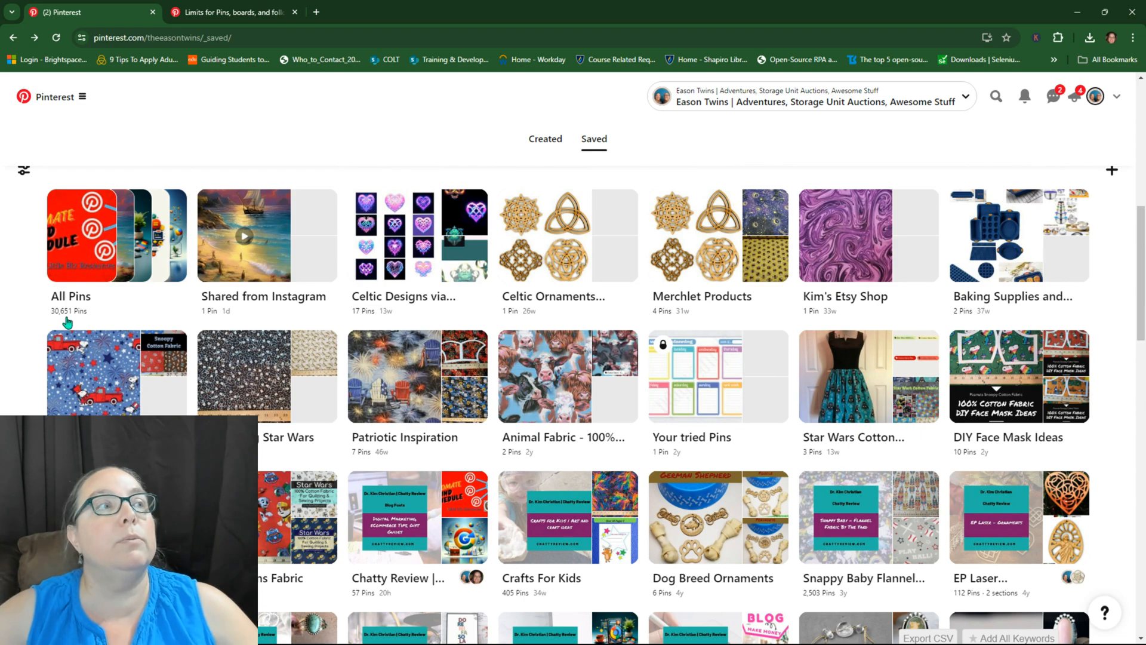